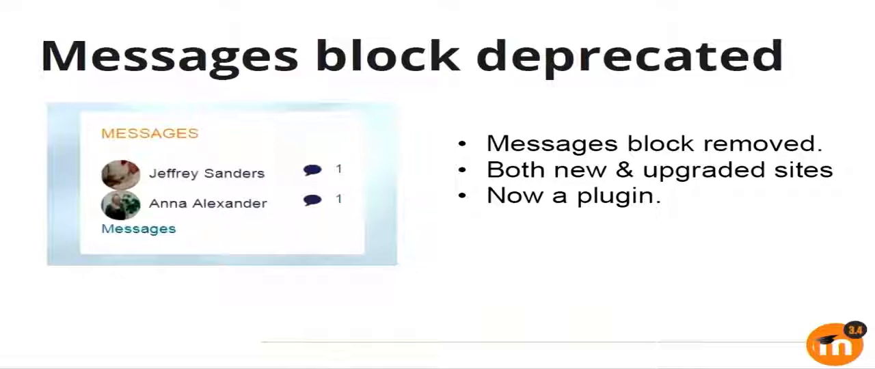
# Advance from the Messages block slide to the 'Analytics in core' slide
pyautogui.press('Right')
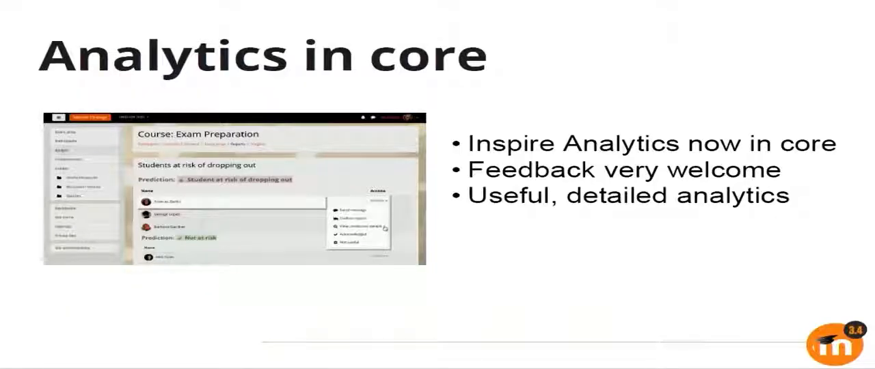